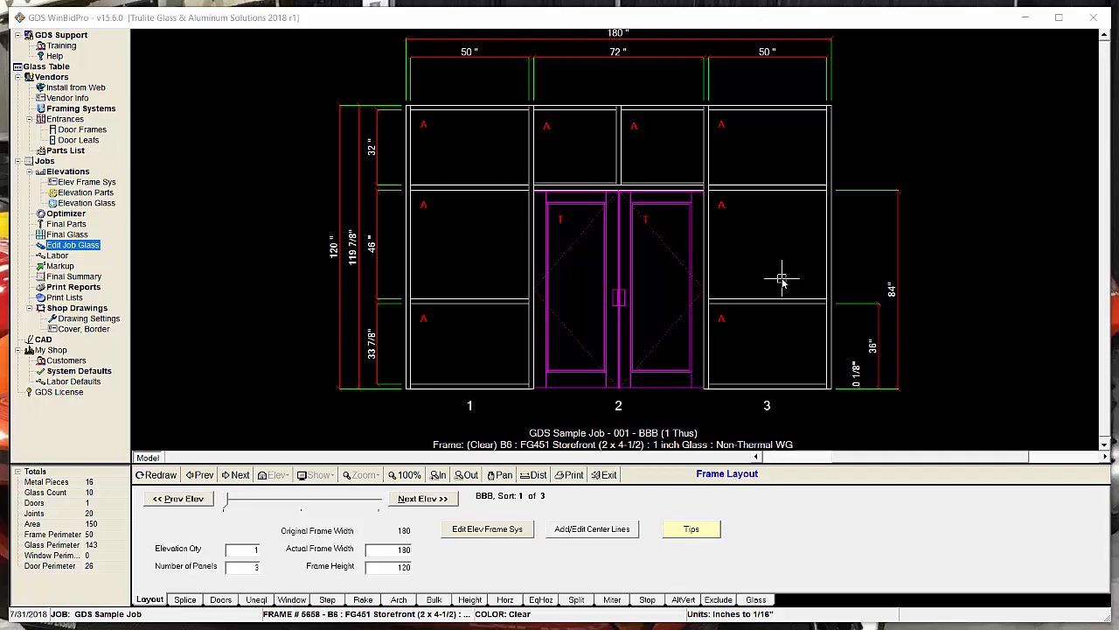
mouse_move(496, 189)
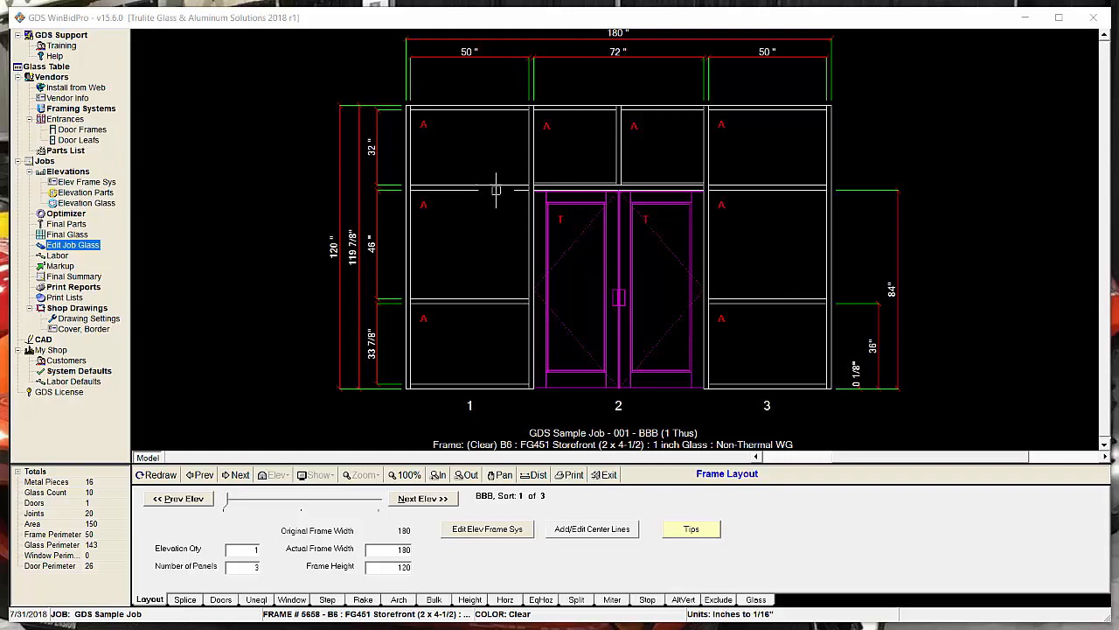
mouse_move(637, 401)
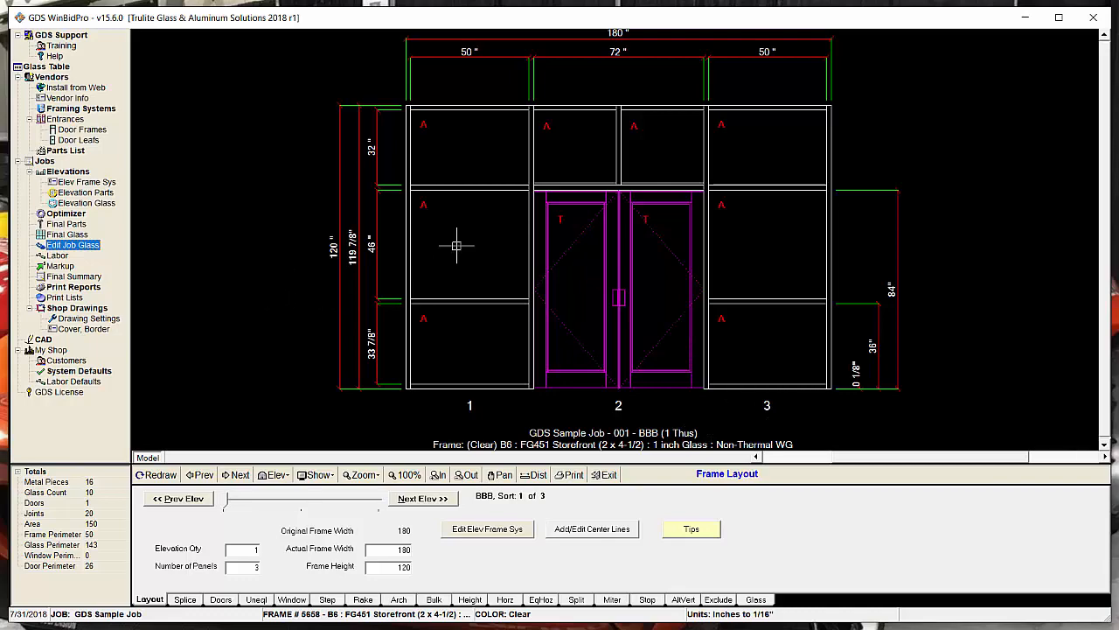
mouse_move(88, 318)
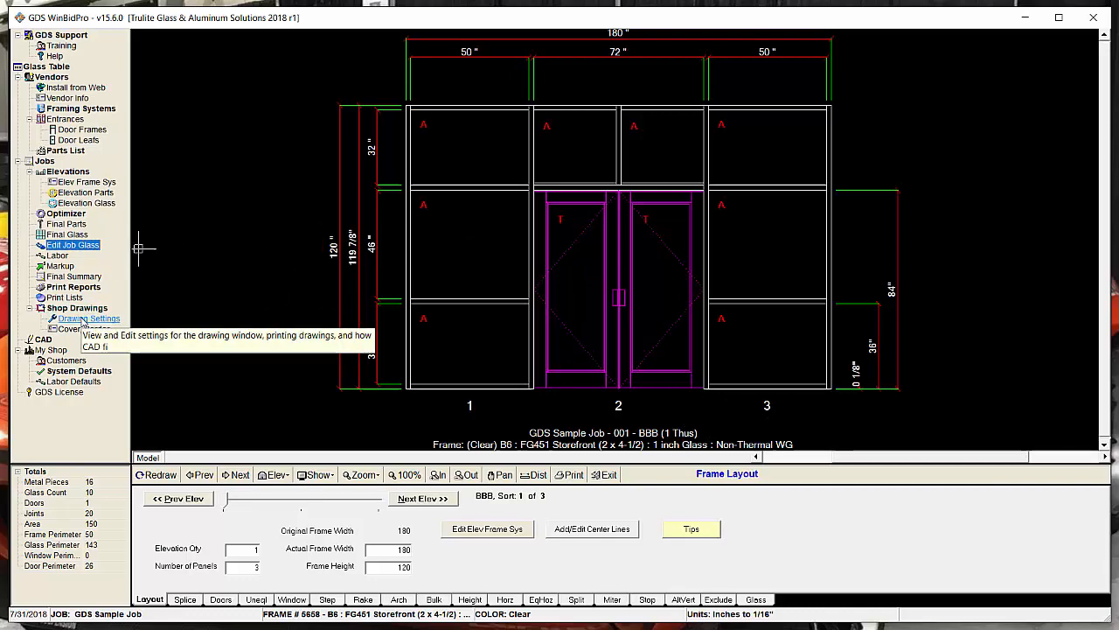
- From the drawing window settings, advance to elevation 2 of 3, the four-bay IV-Clear frame
left_click(88, 318)
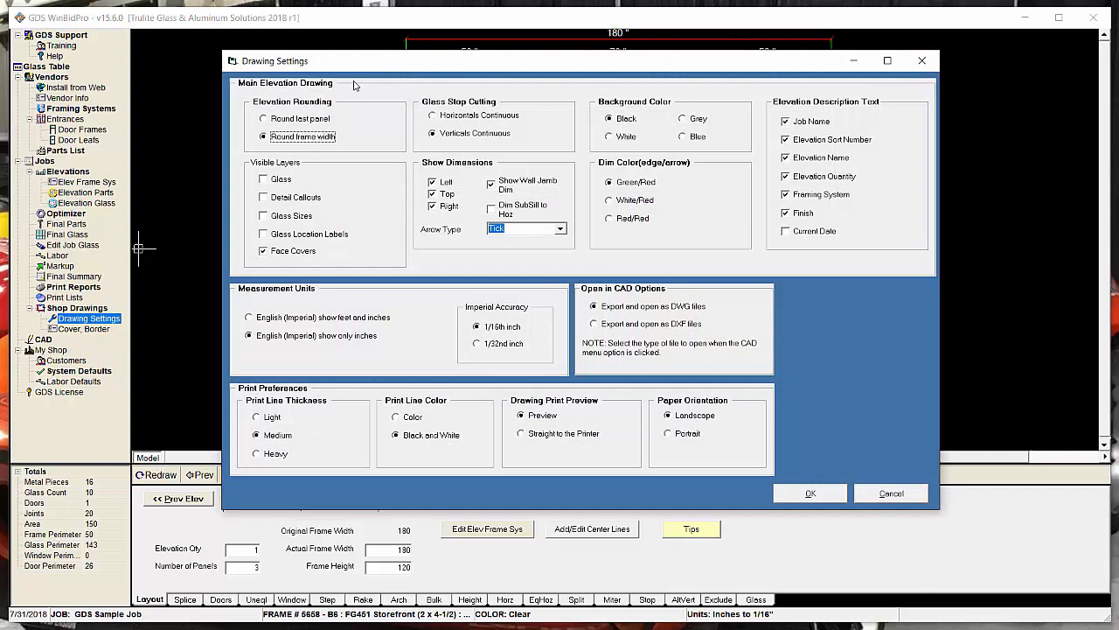
mouse_move(861, 196)
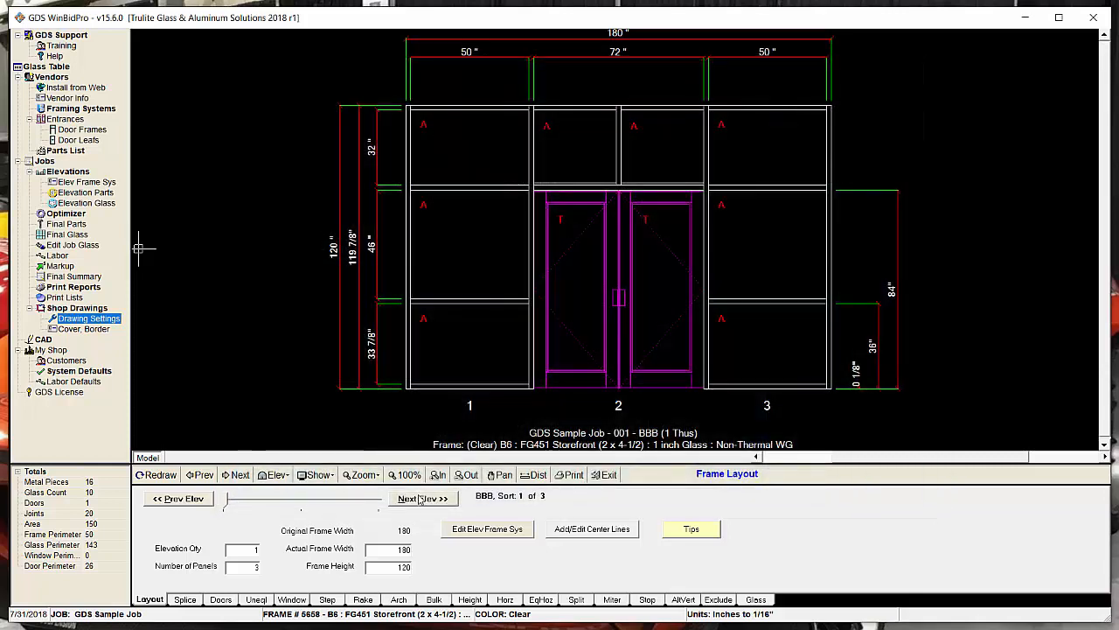
left_click(423, 497)
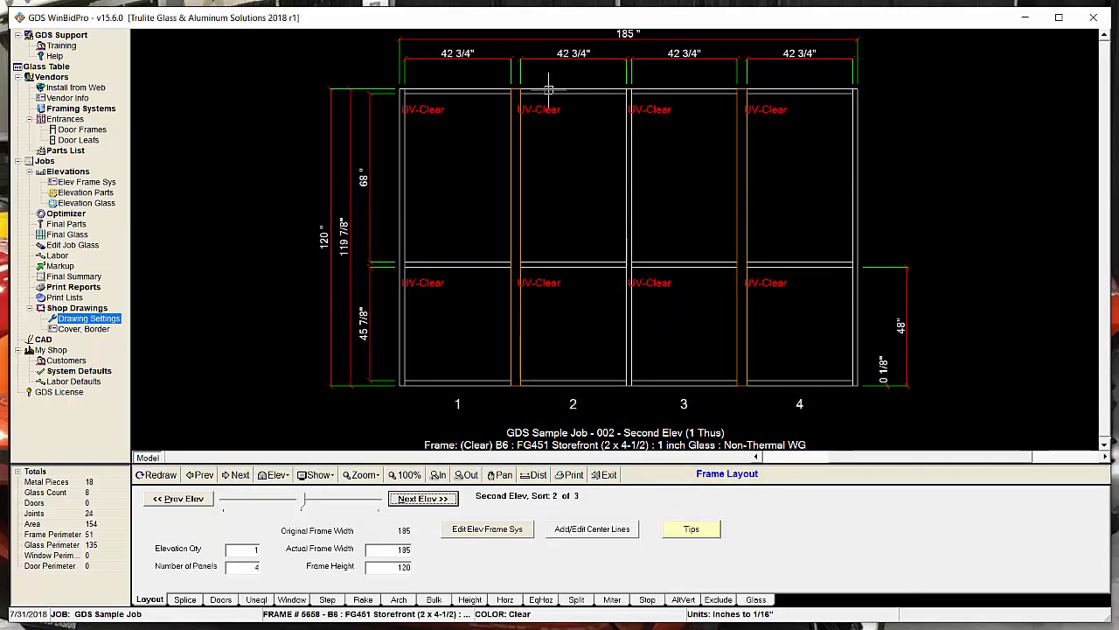
mouse_move(533, 394)
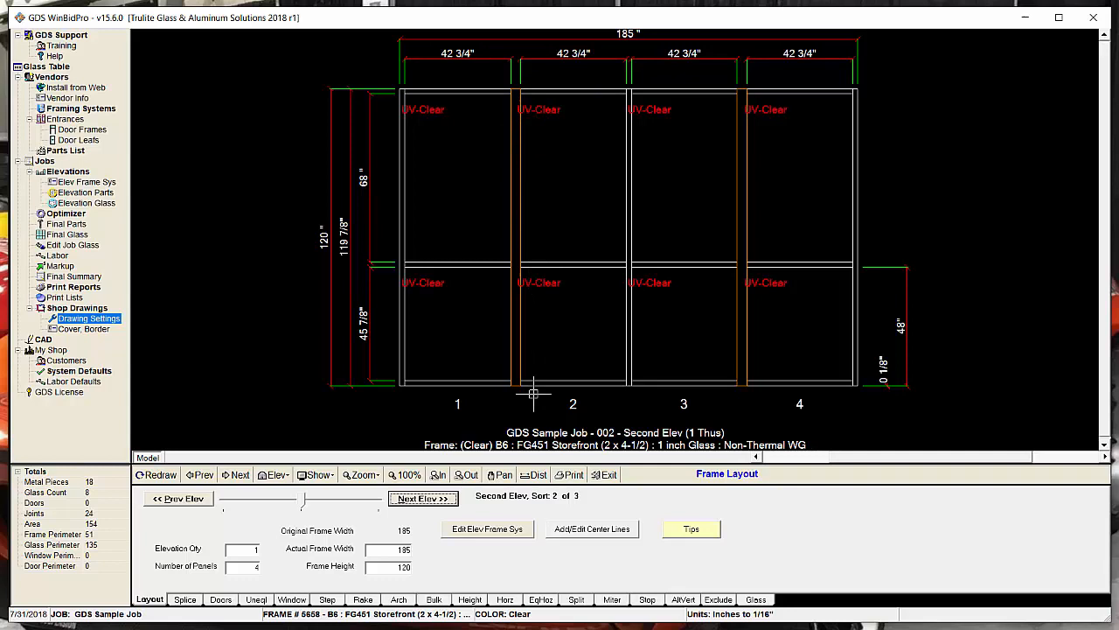
mouse_move(759, 166)
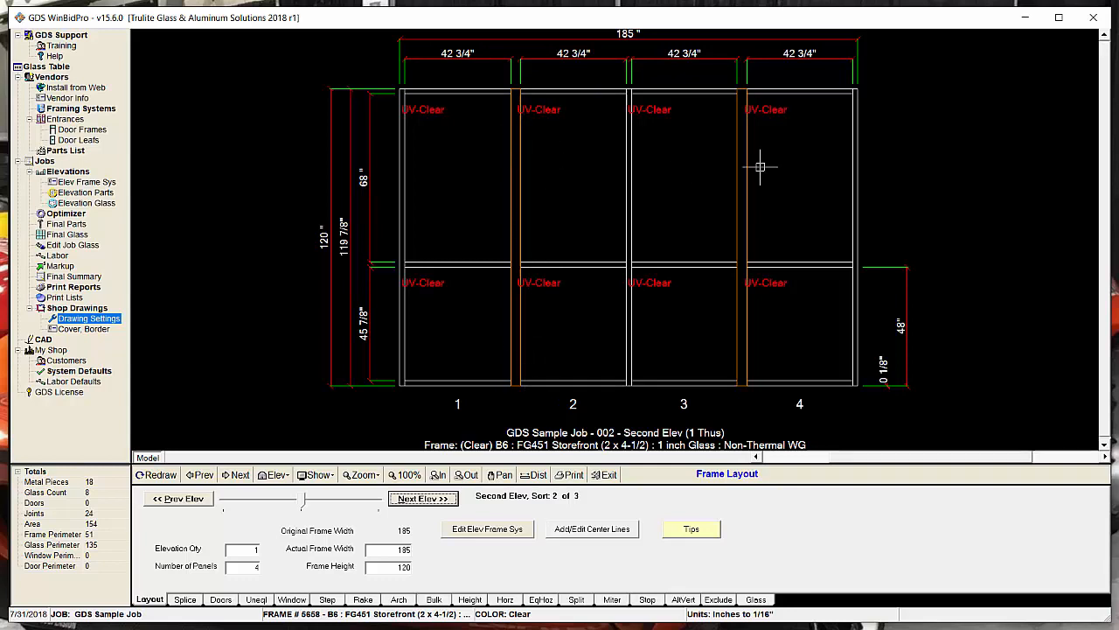
mouse_move(749, 226)
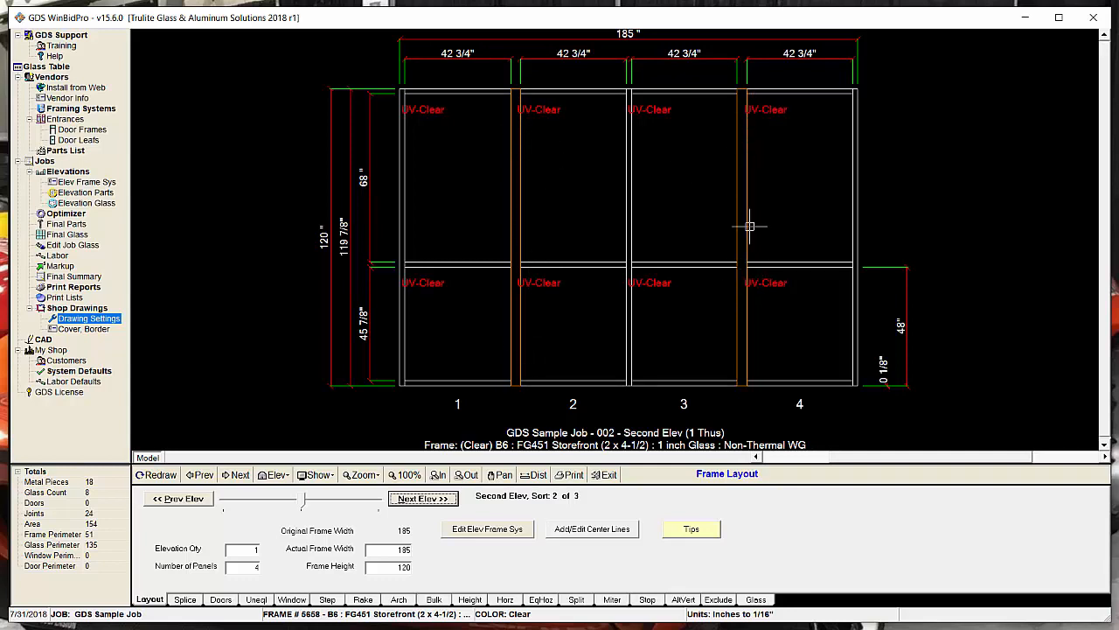
mouse_move(742, 301)
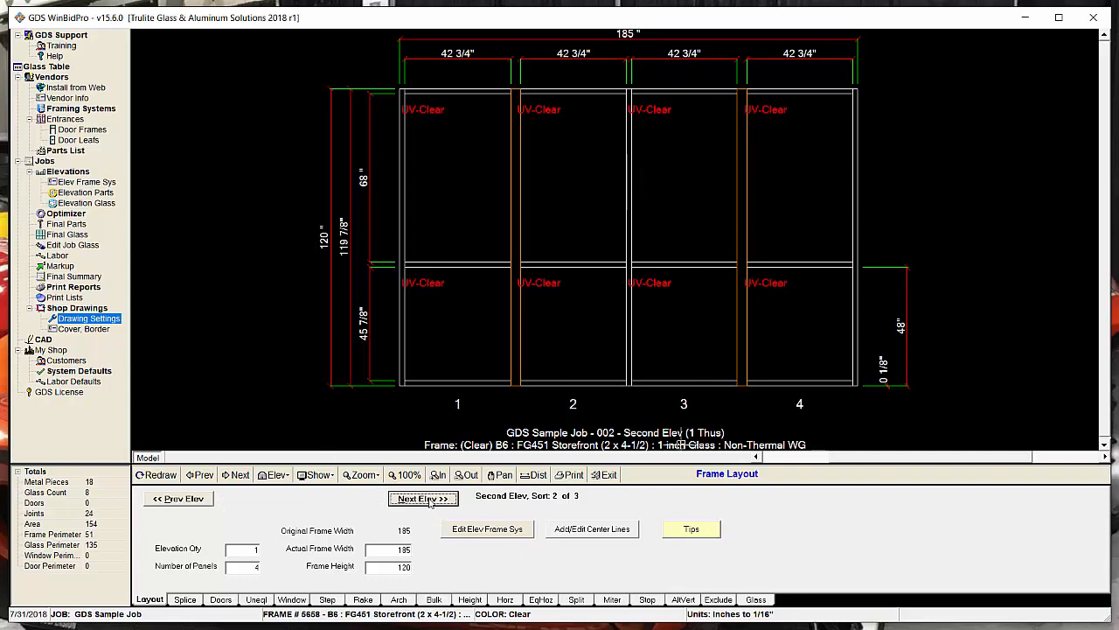
- Advance to elevation 3, Covers, and fit its three-by-three Etch-T grid in view
left_click(424, 497)
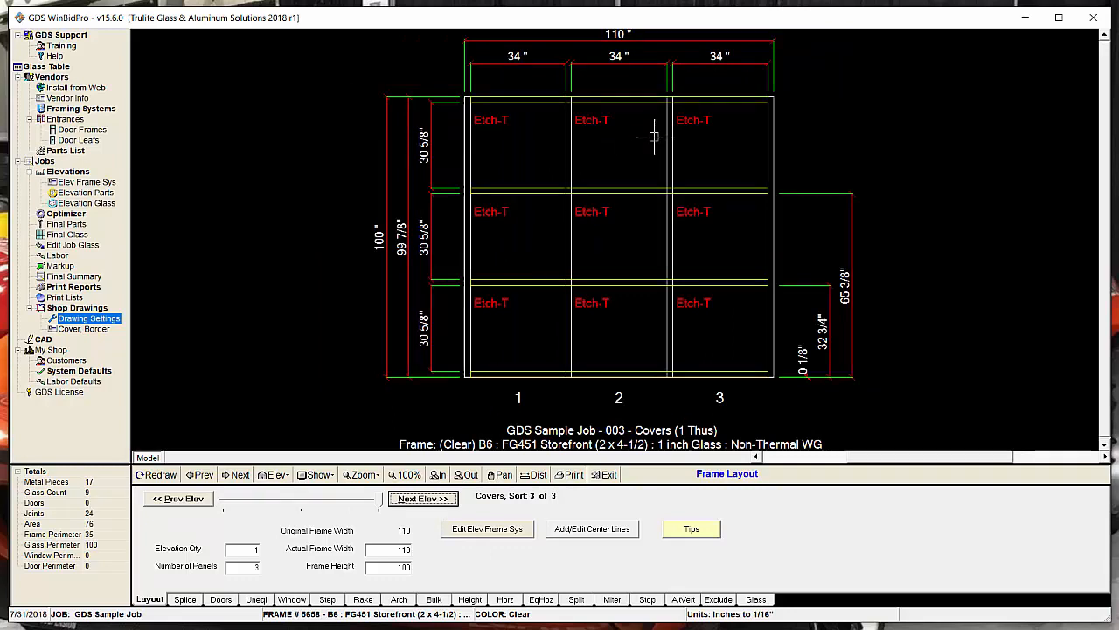
mouse_move(623, 309)
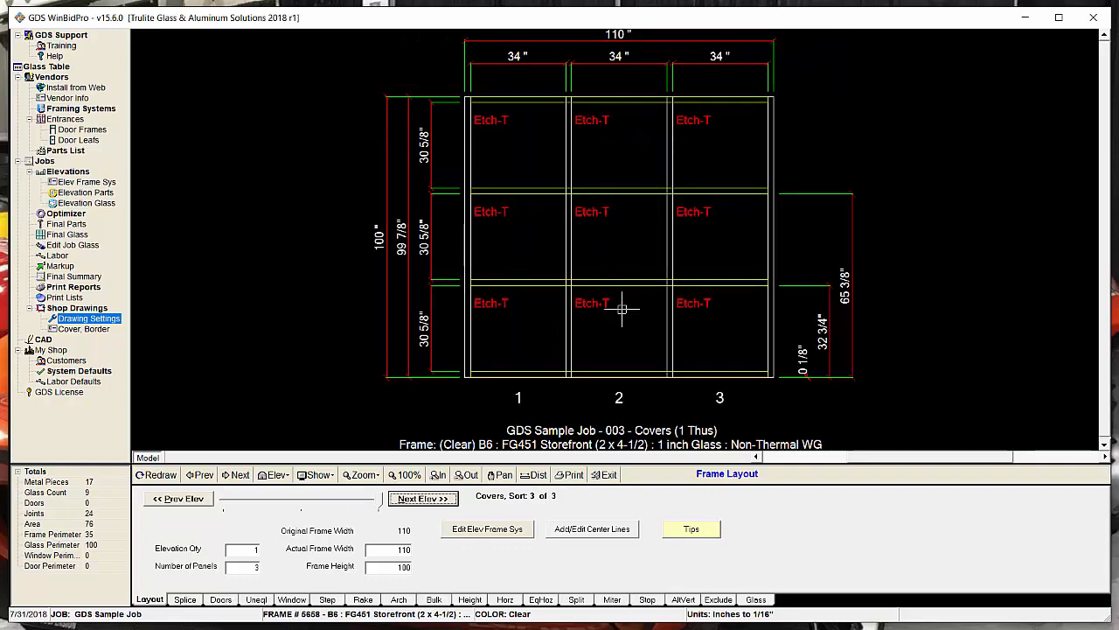
mouse_move(609, 304)
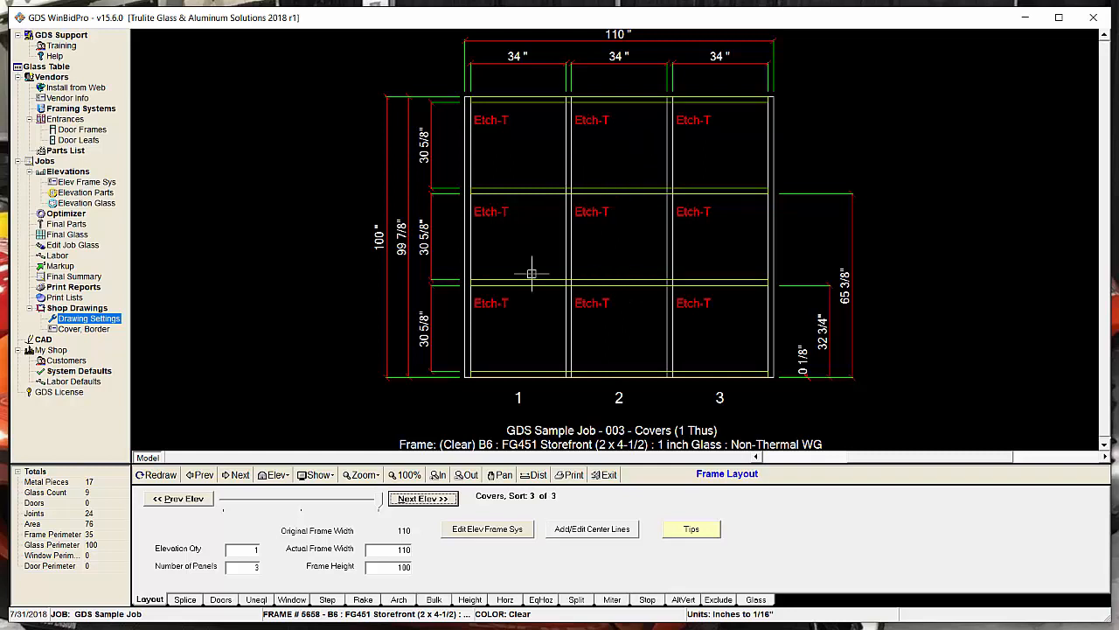
mouse_move(651, 241)
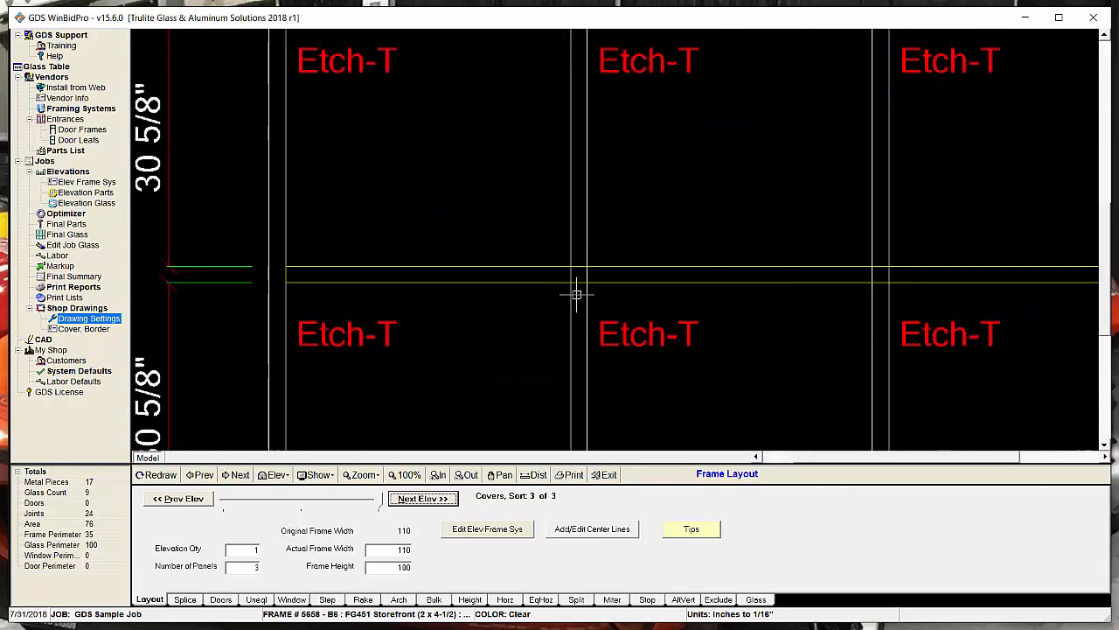
left_click(381, 474)
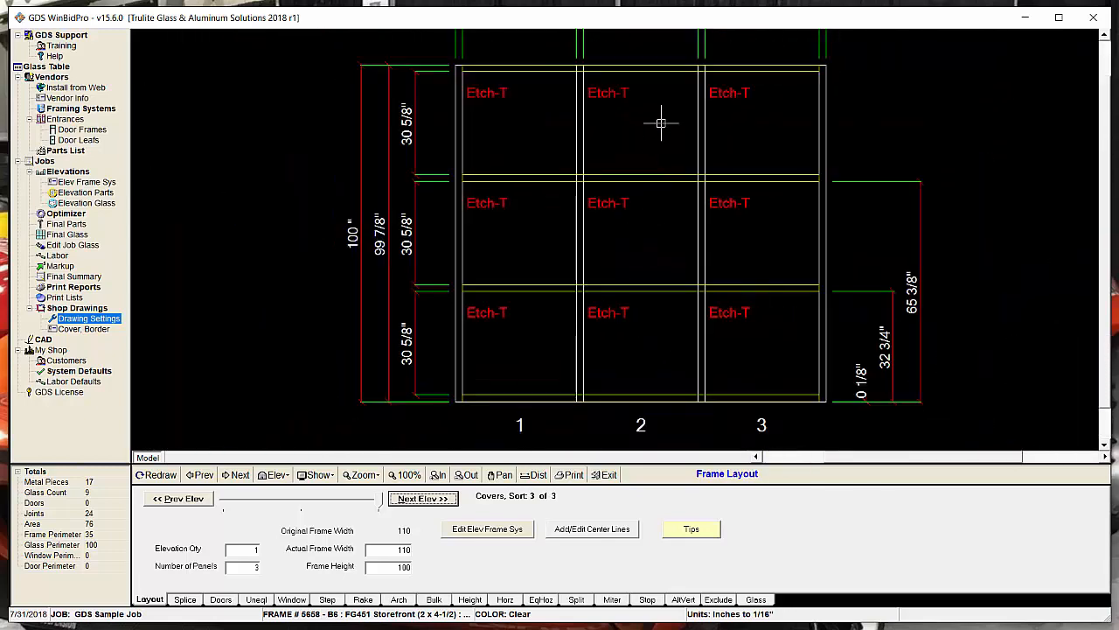
mouse_move(481, 437)
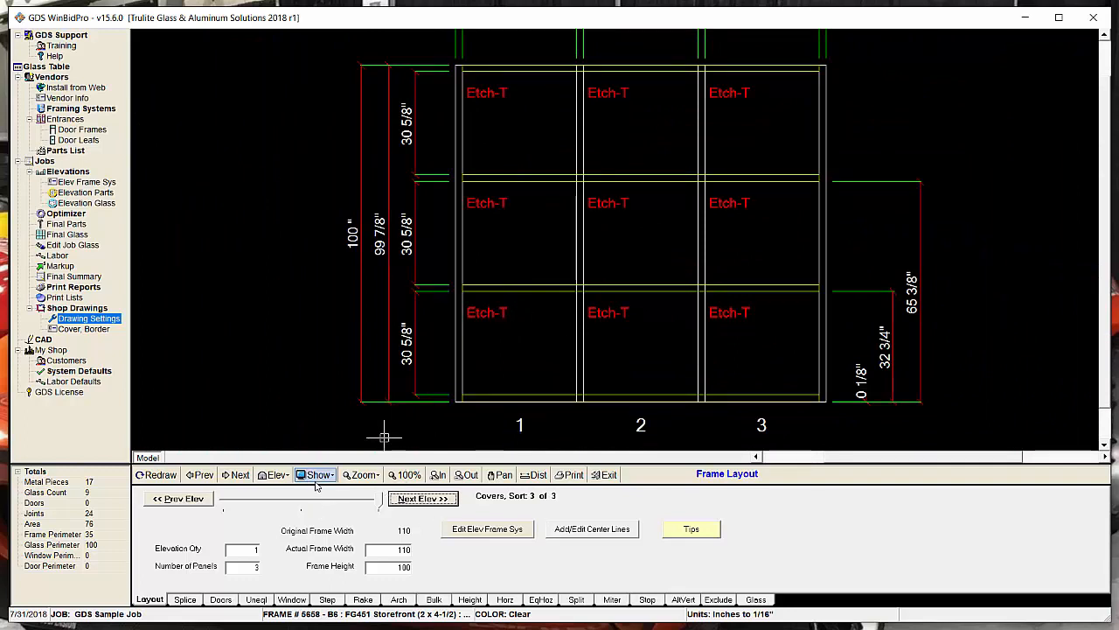
left_click(318, 474)
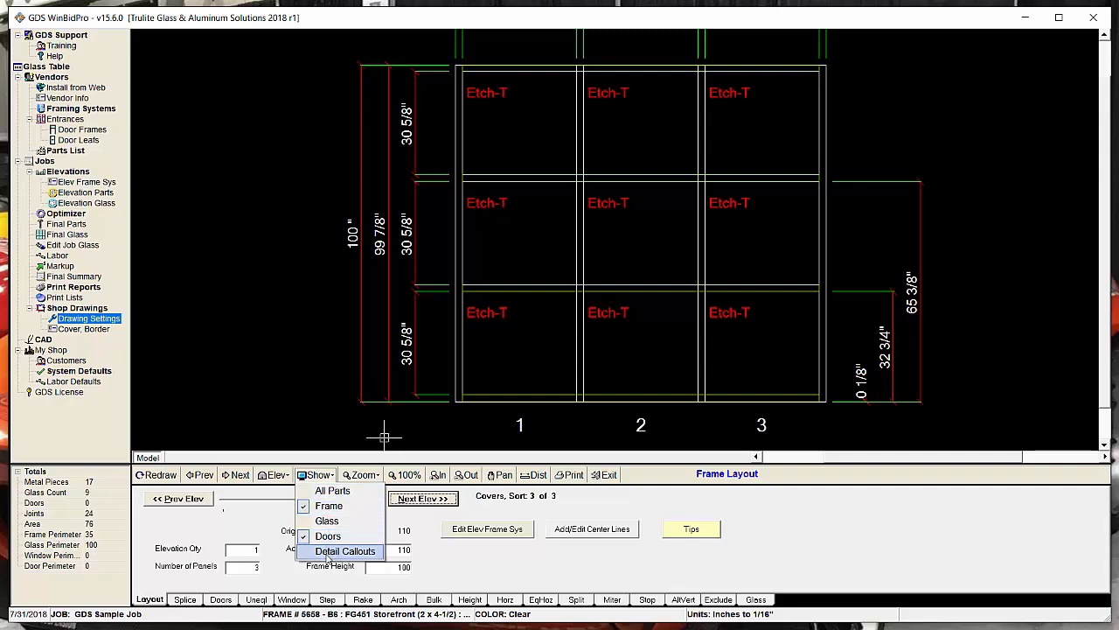
left_click(346, 551)
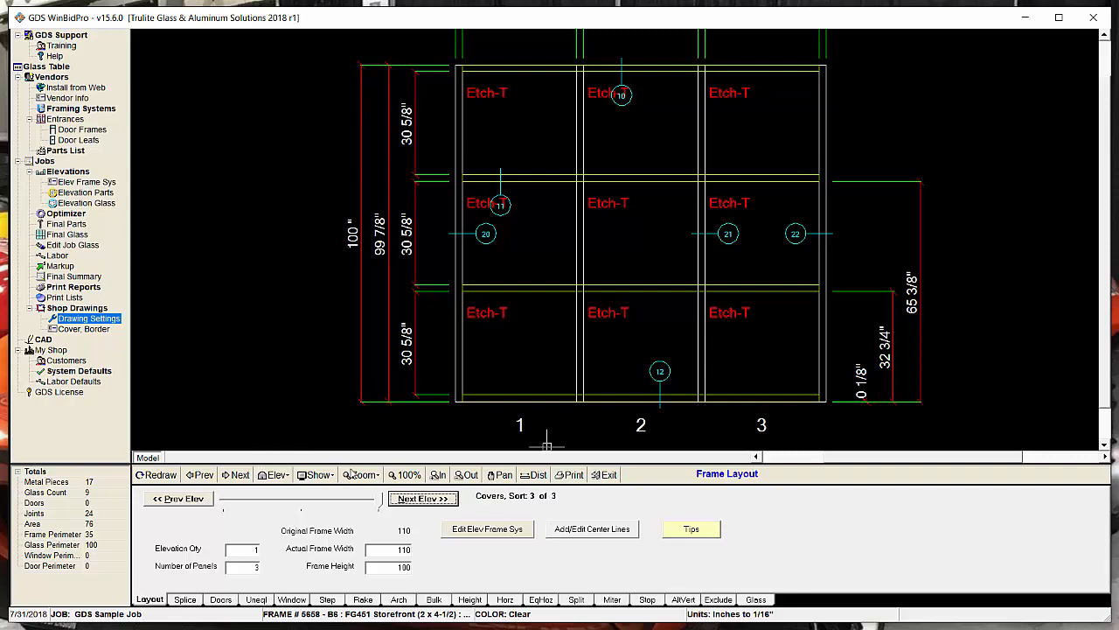
mouse_move(317, 474)
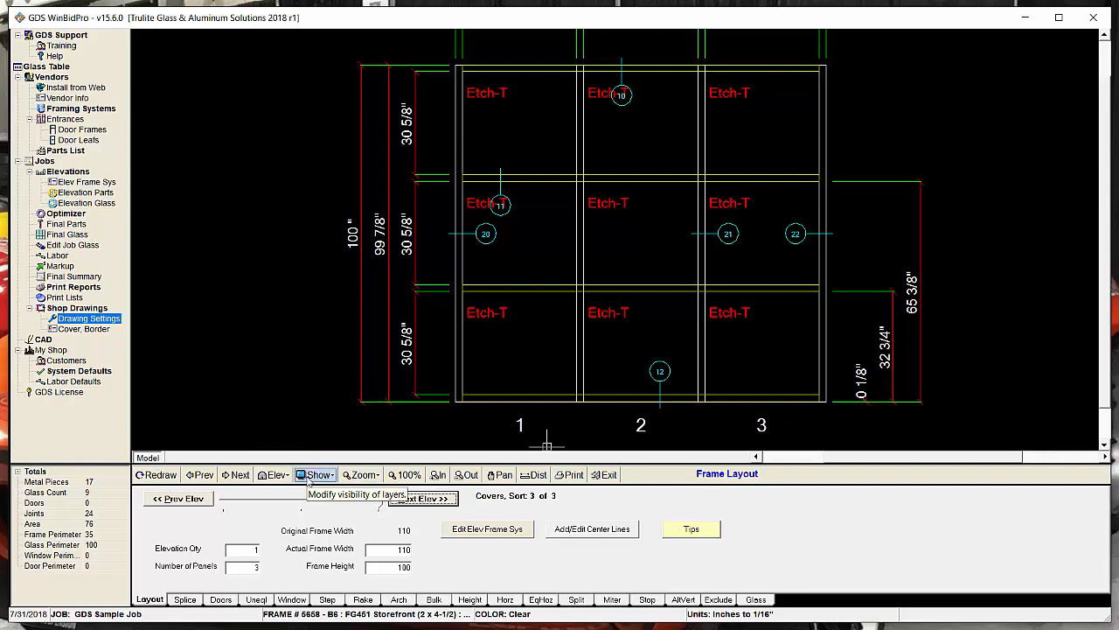
left_click(316, 474)
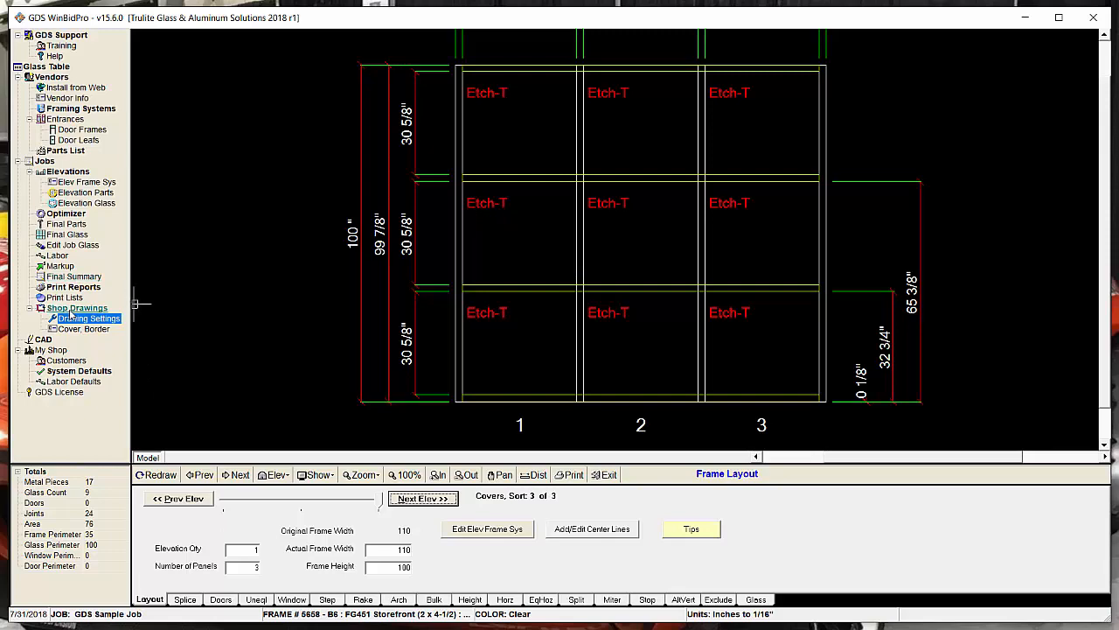
left_click(77, 308)
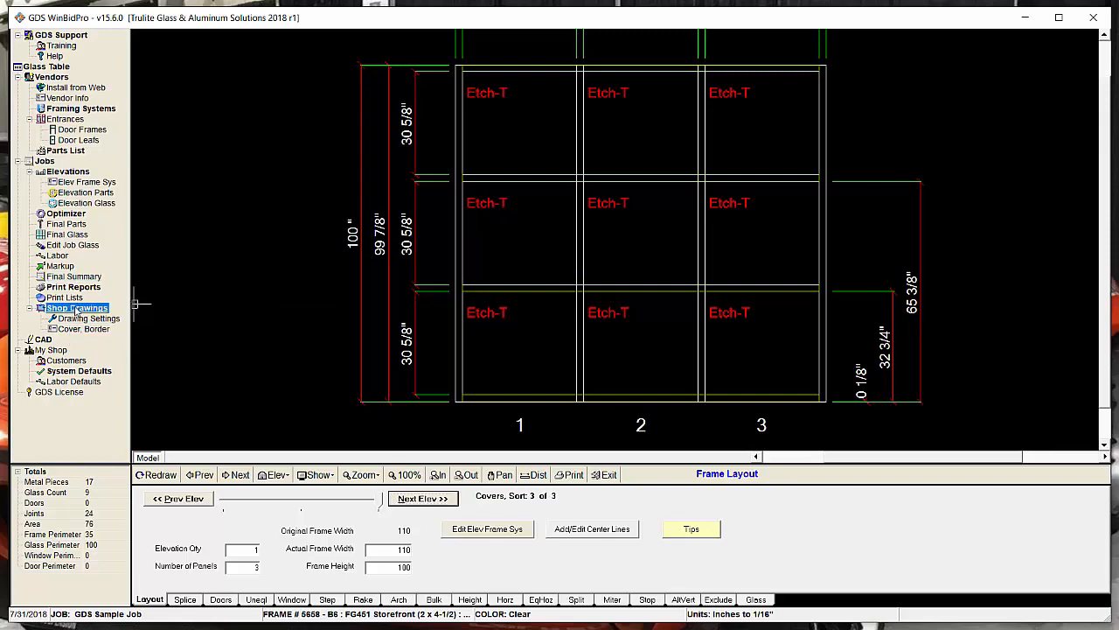
- Show the Shop Drawings window with its Page Setup and Elevation Sheets options
left_click(77, 308)
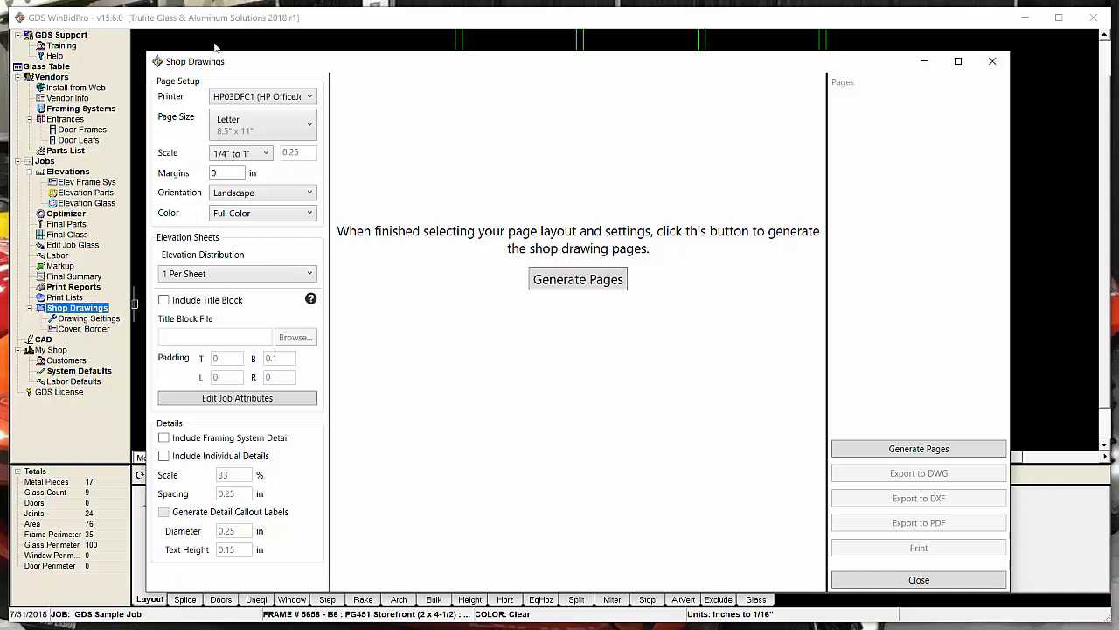
mouse_move(294, 77)
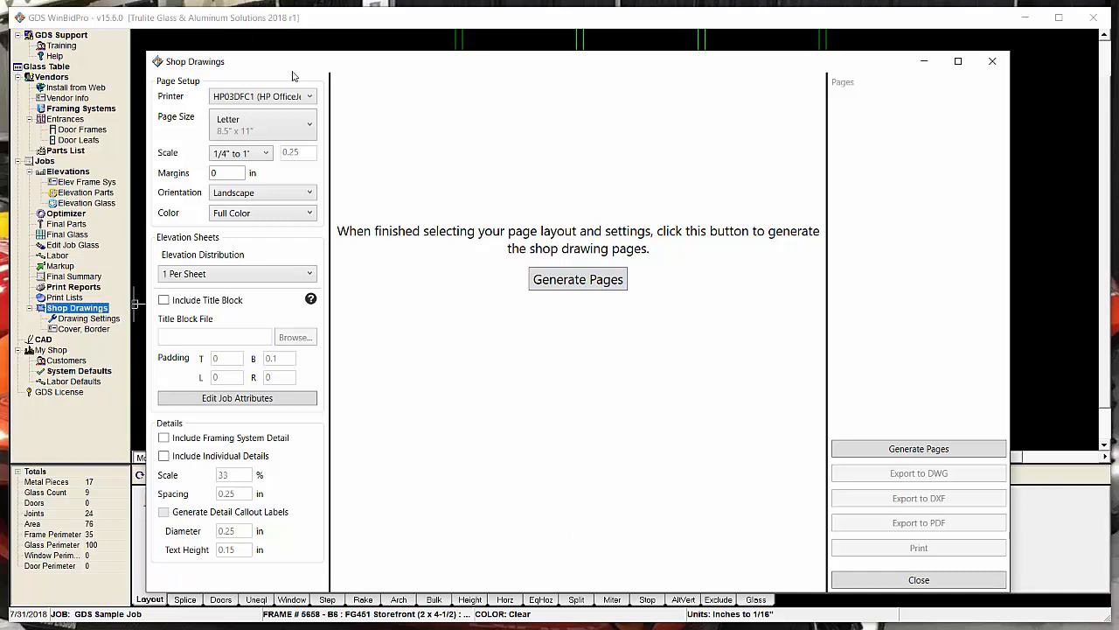
mouse_move(301, 306)
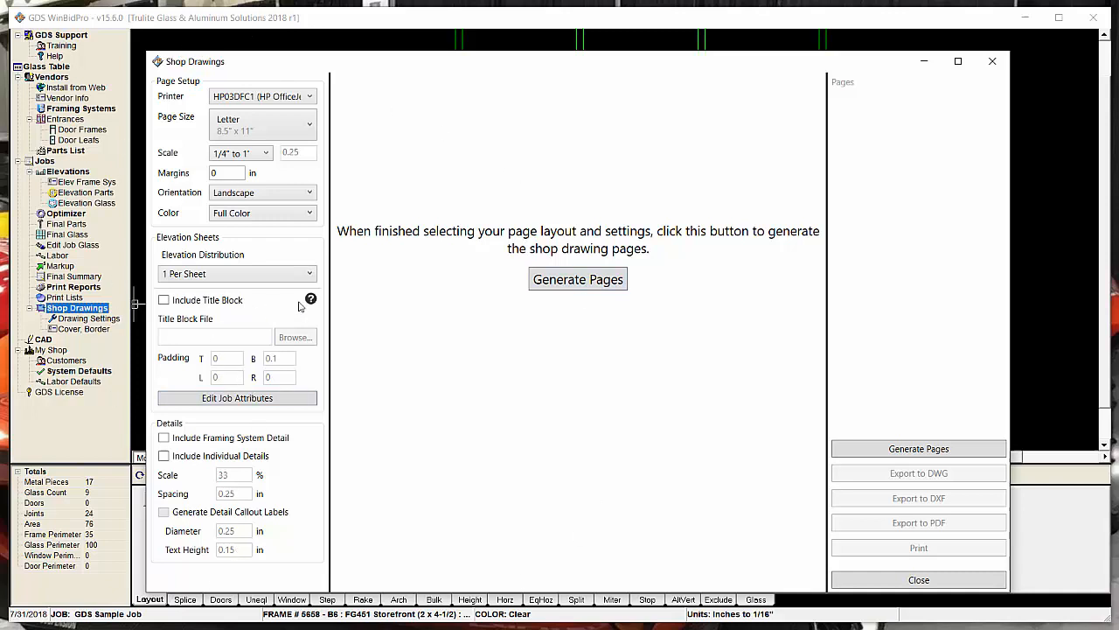
mouse_move(263, 193)
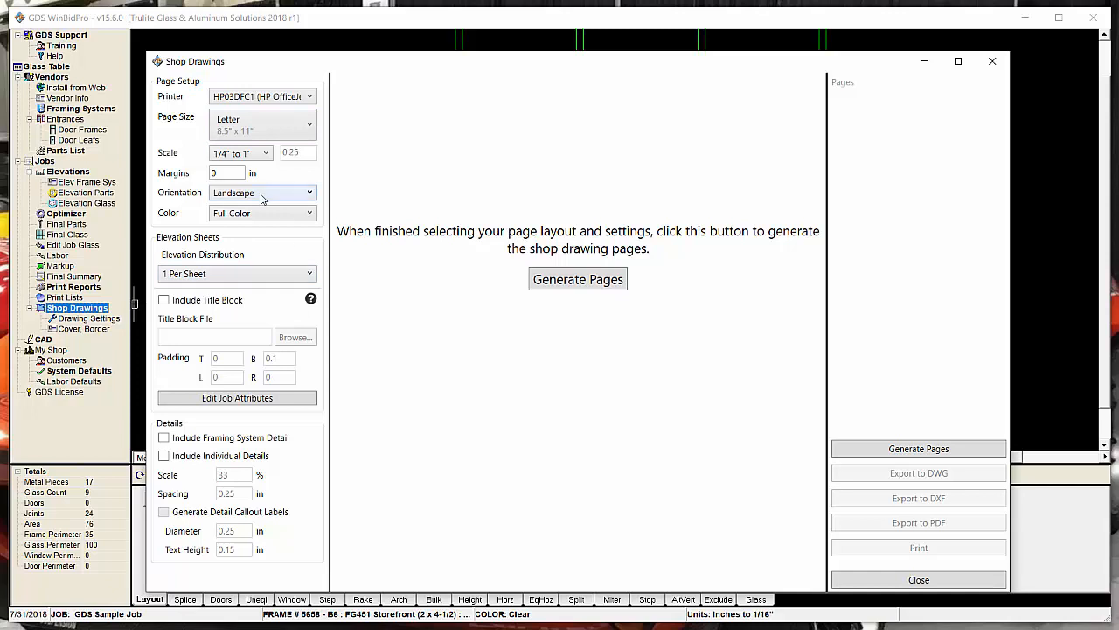
mouse_move(294, 392)
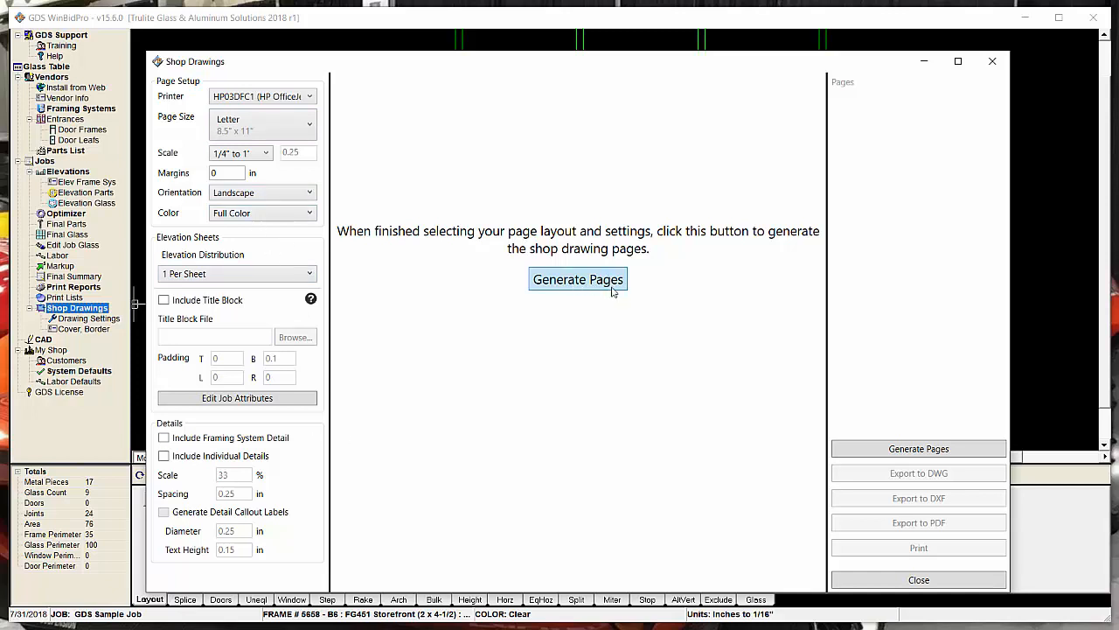
mouse_move(945, 481)
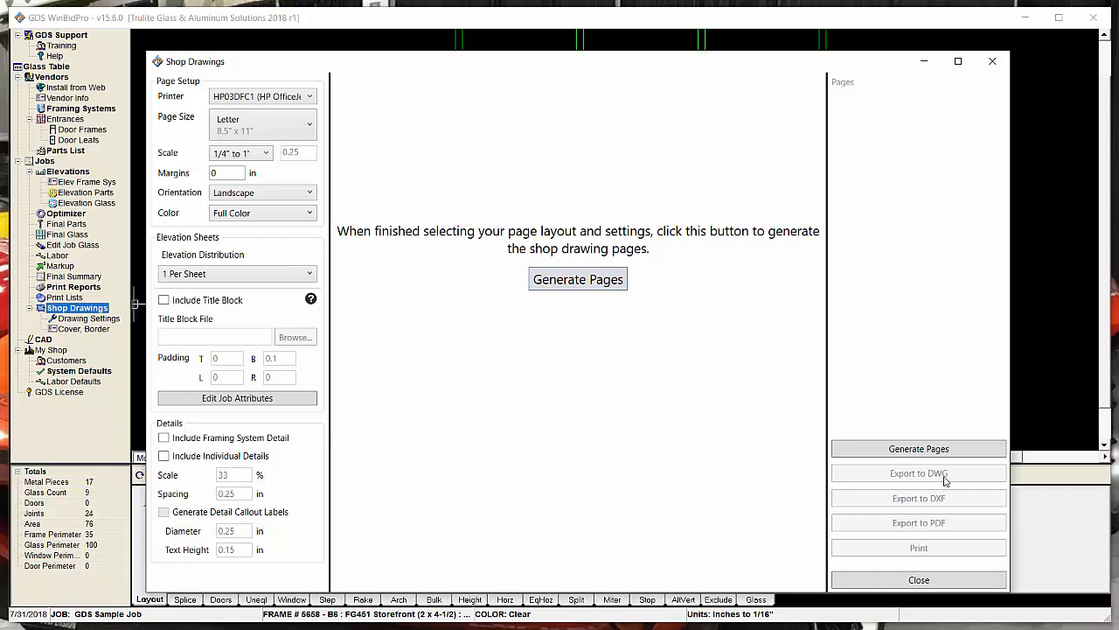
mouse_move(943, 538)
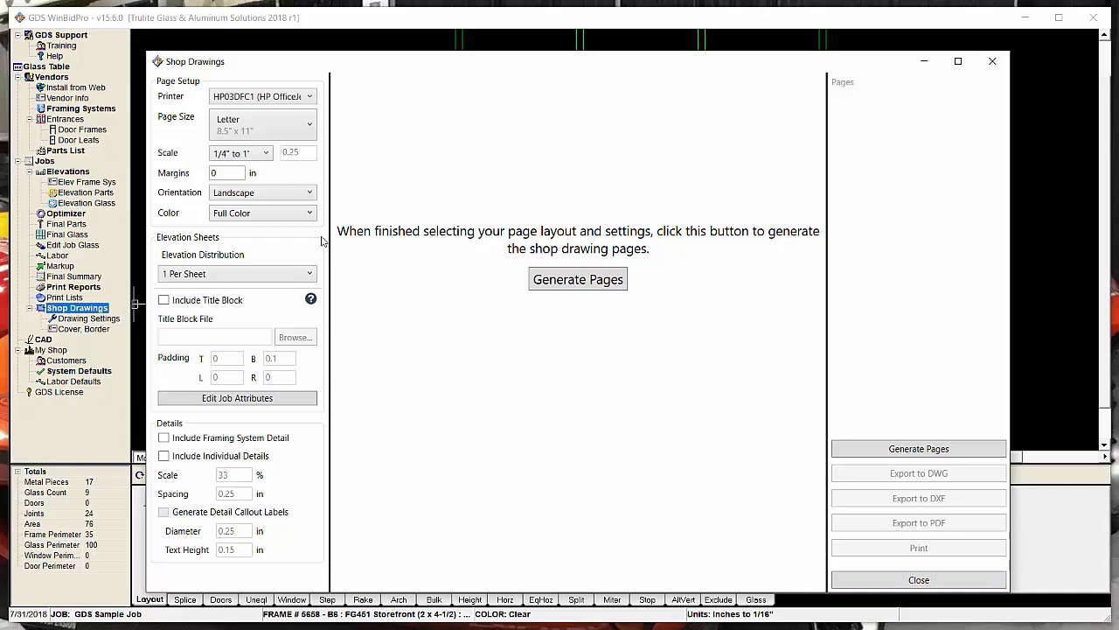
mouse_move(528, 91)
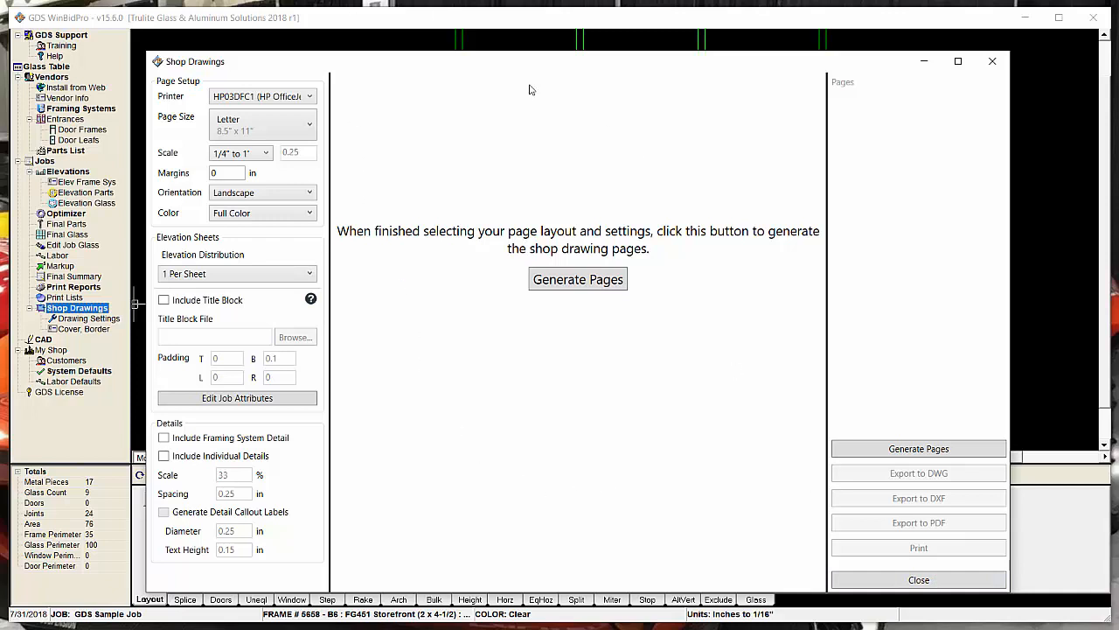
mouse_move(311, 301)
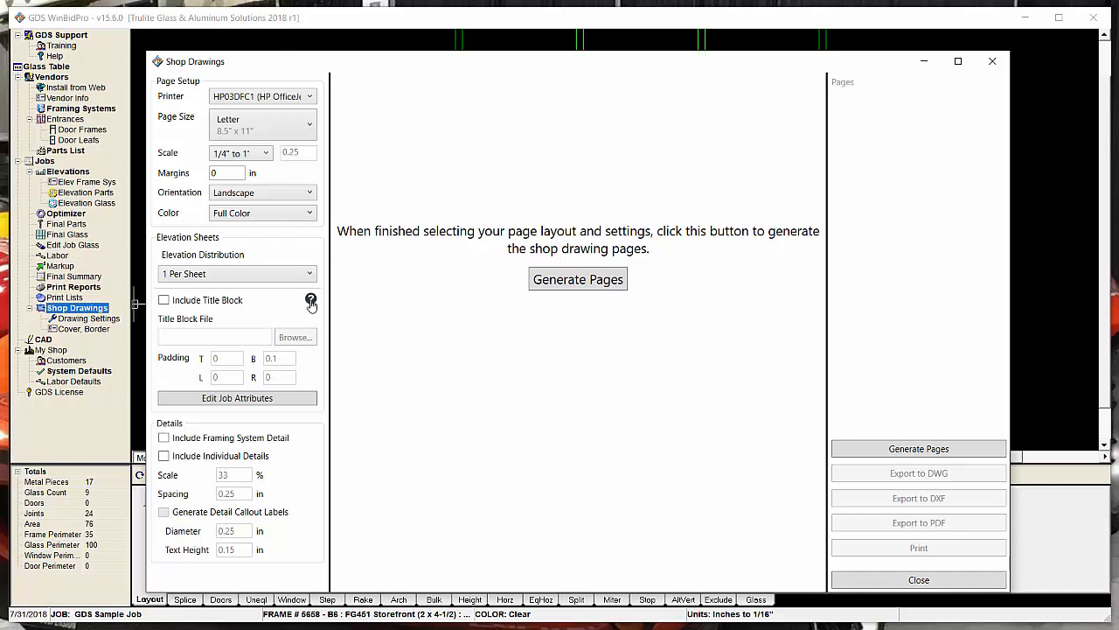
mouse_move(312, 301)
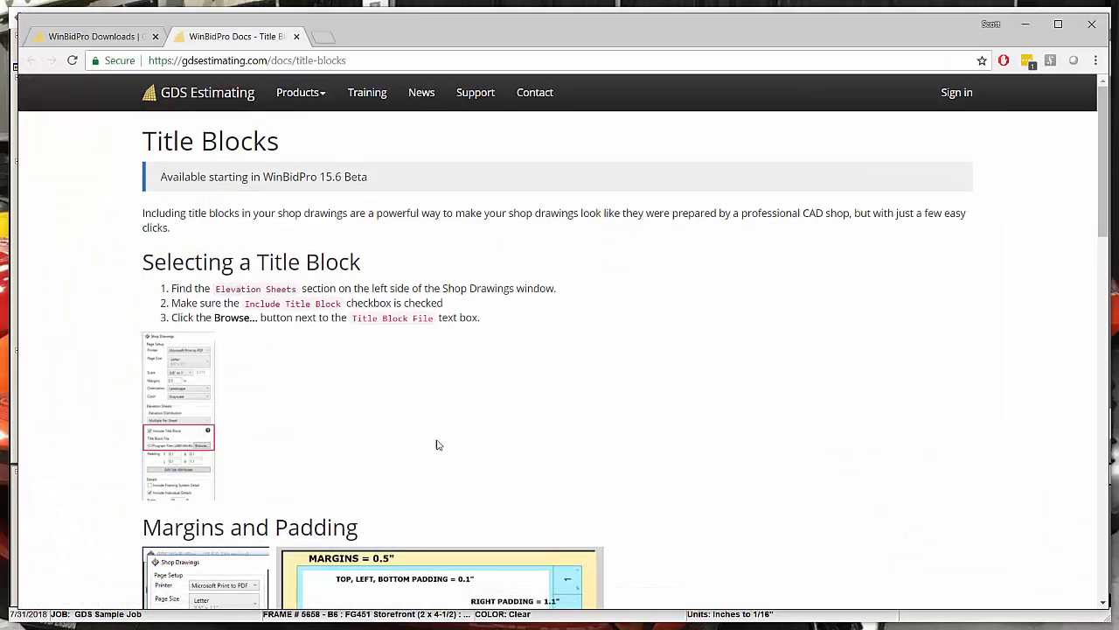
- Scroll the Title Blocks docs page down to the Margins and Padding section
scroll("down", 3)
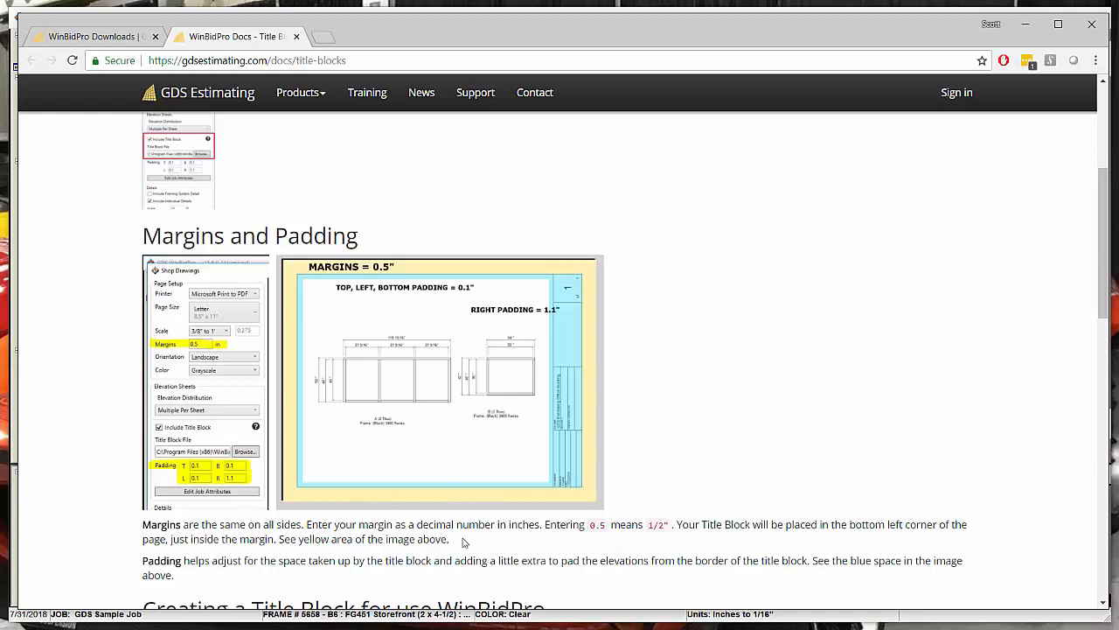
mouse_move(331, 116)
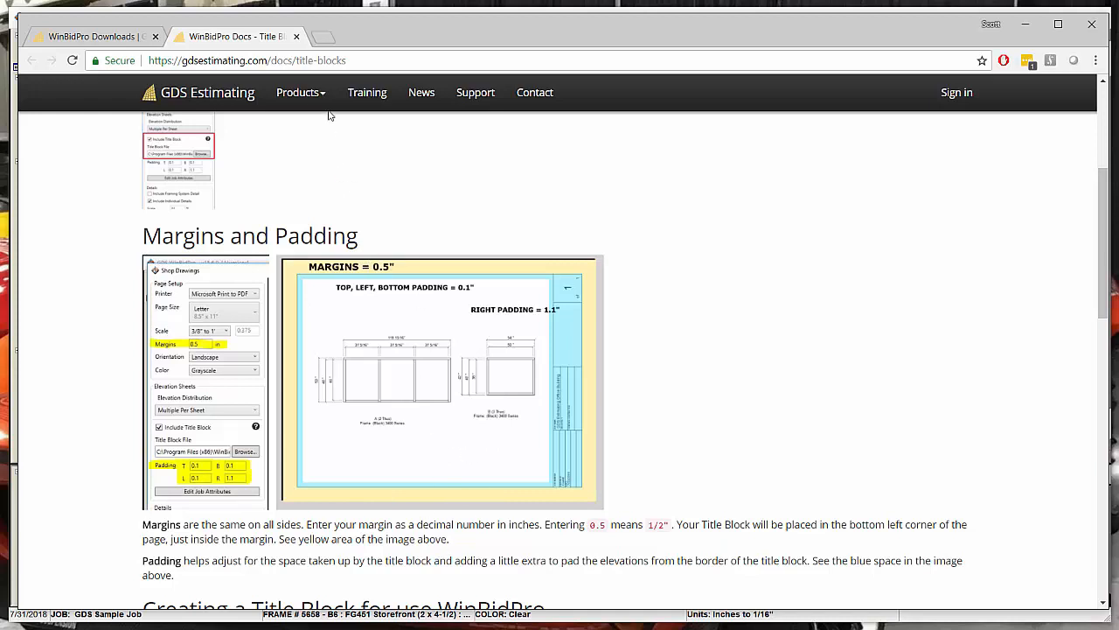
mouse_move(328, 175)
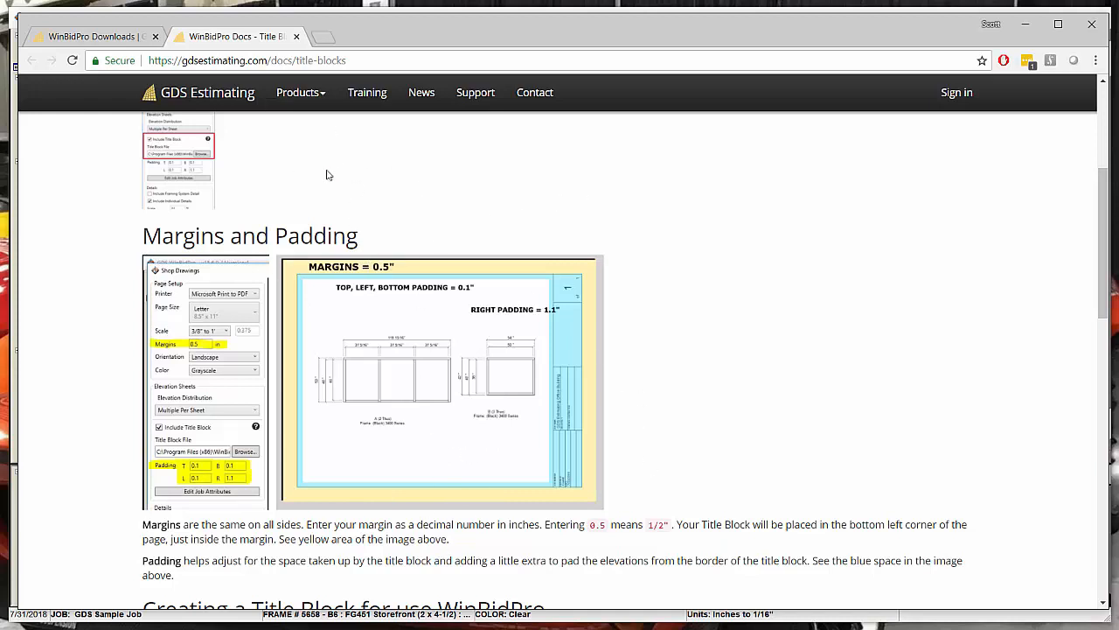
mouse_move(154, 154)
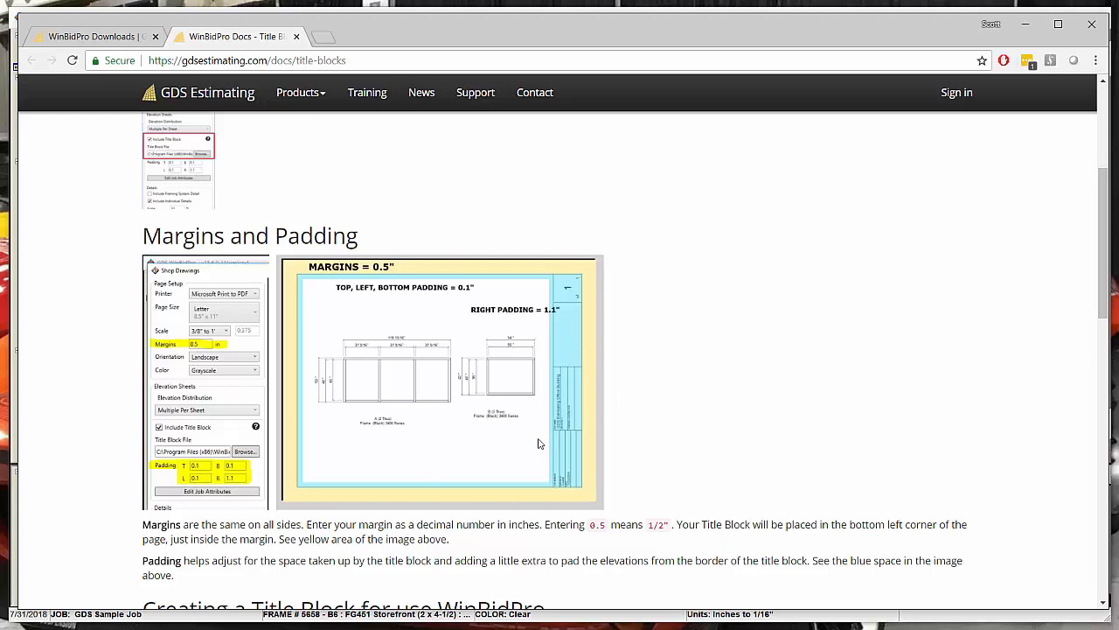
mouse_move(574, 444)
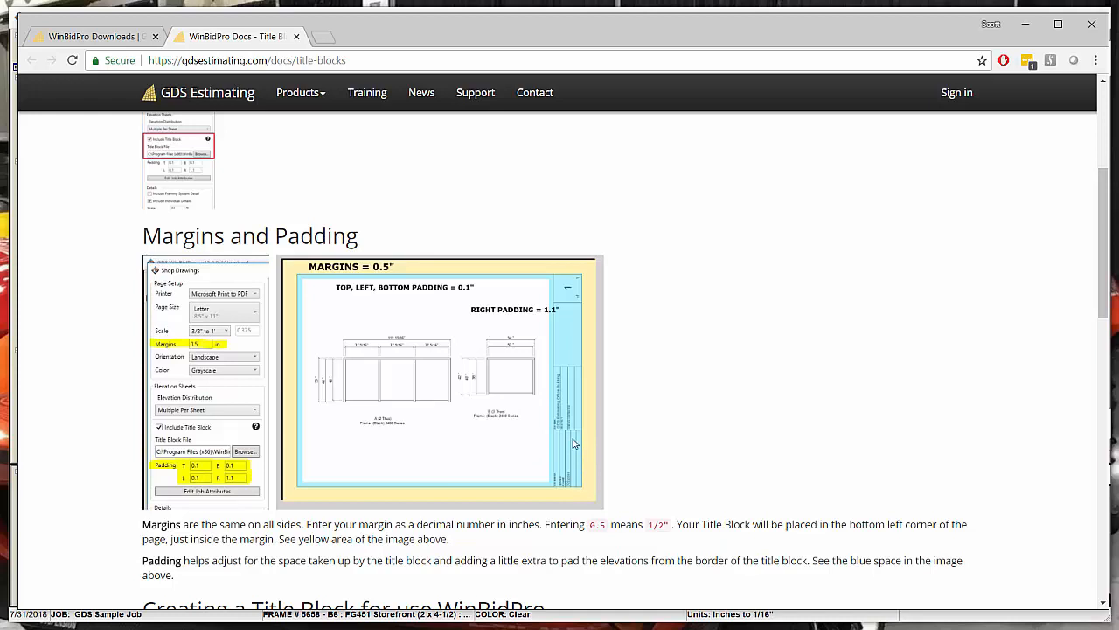
mouse_move(500, 504)
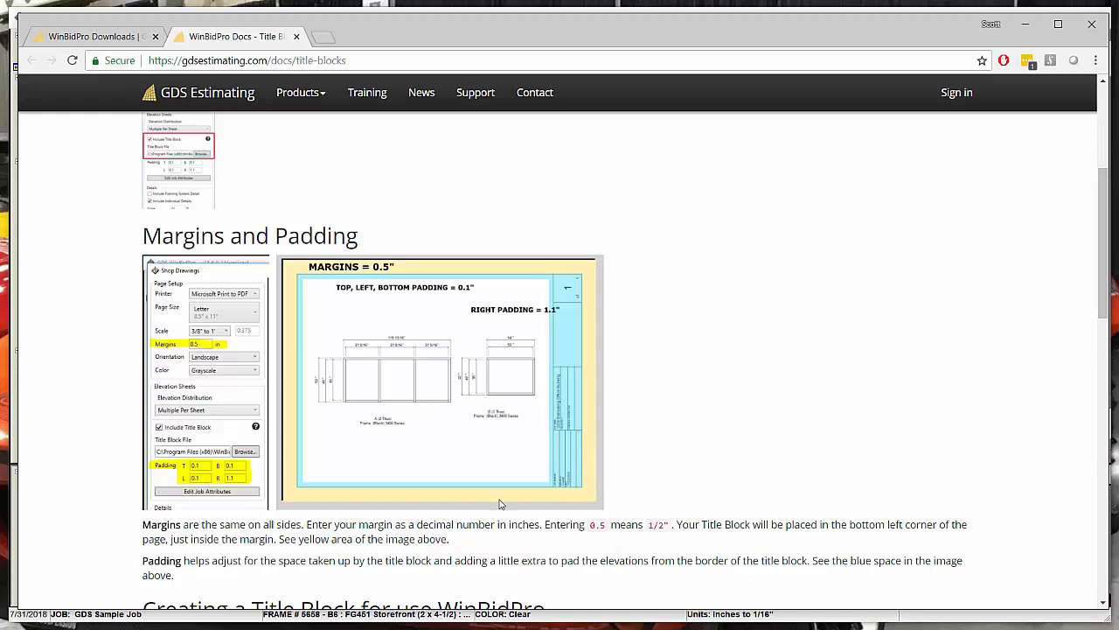
mouse_move(318, 40)
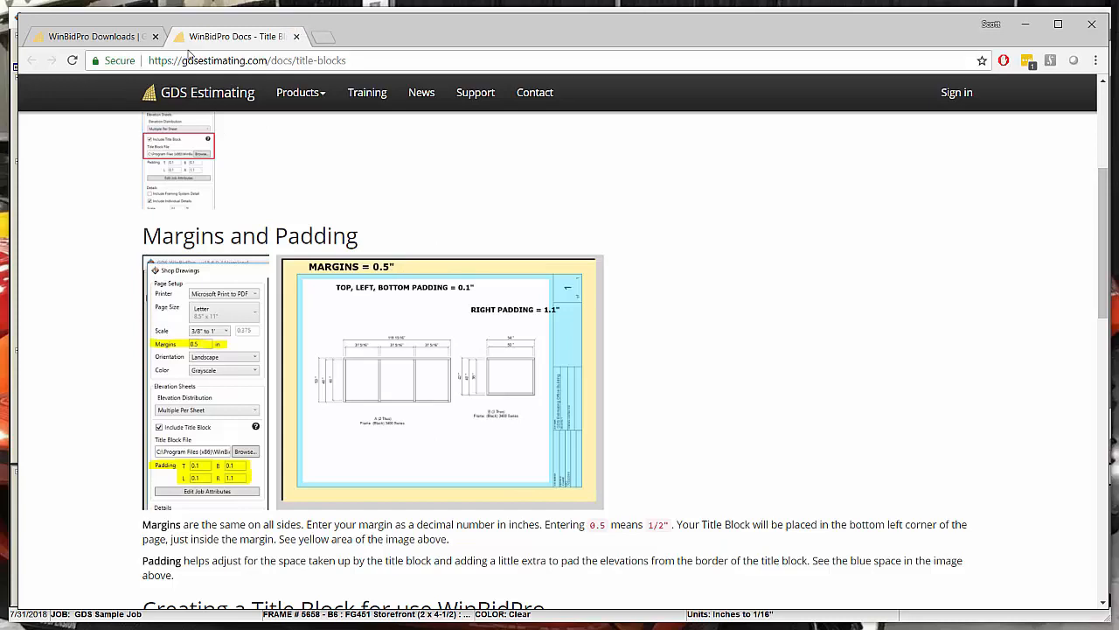
mouse_move(95, 35)
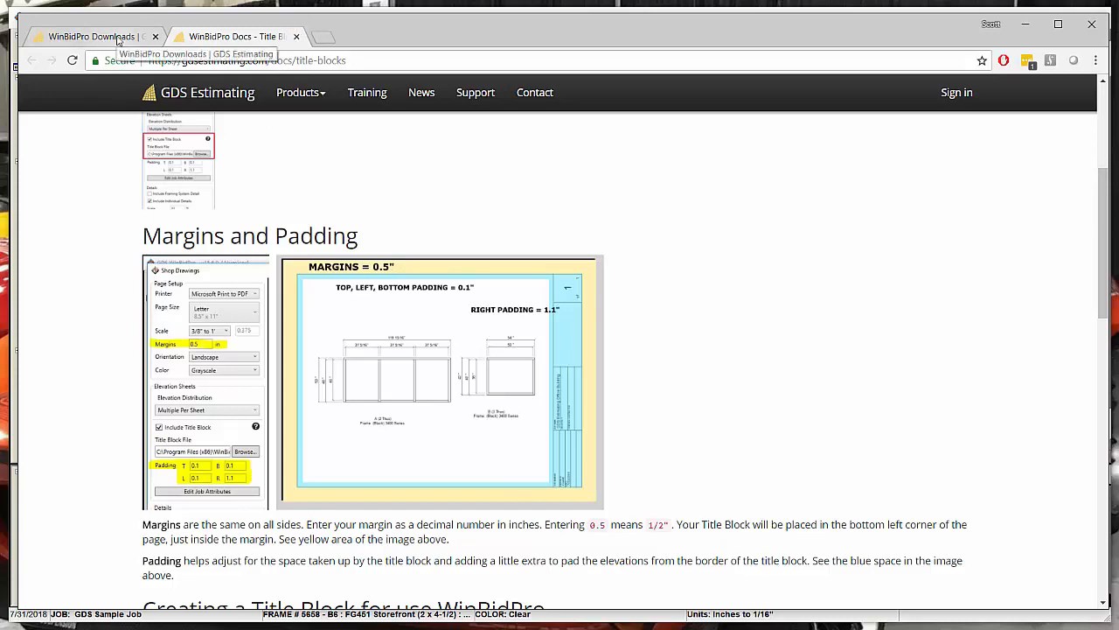
- Switch to the WinBidPro Downloads page listing 15.5 stable and 15.6 Beta
left_click(87, 35)
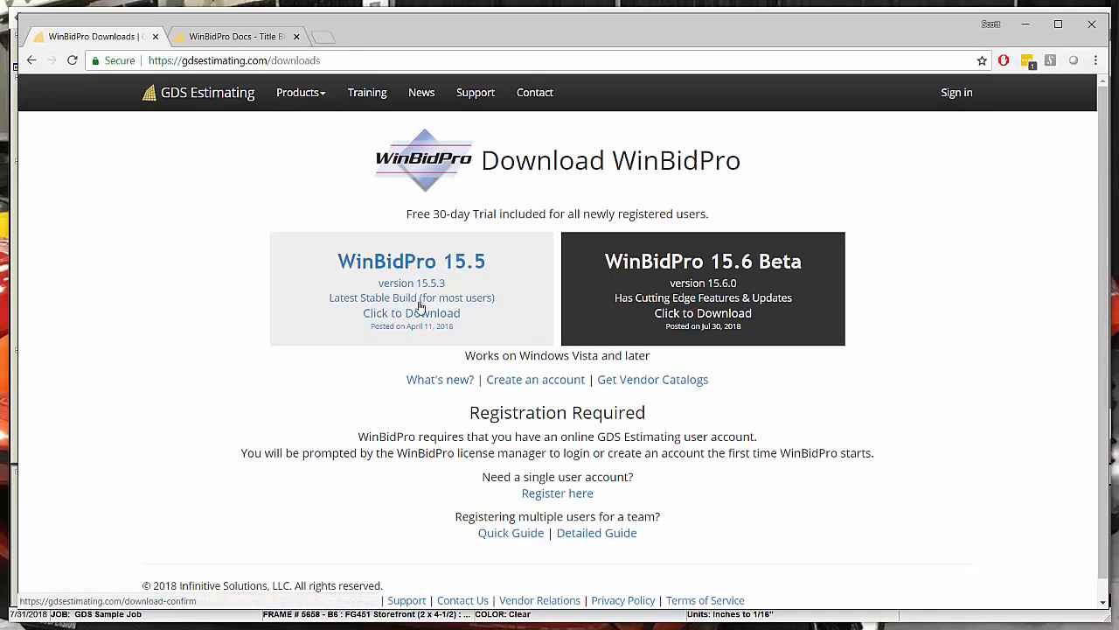
mouse_move(439, 387)
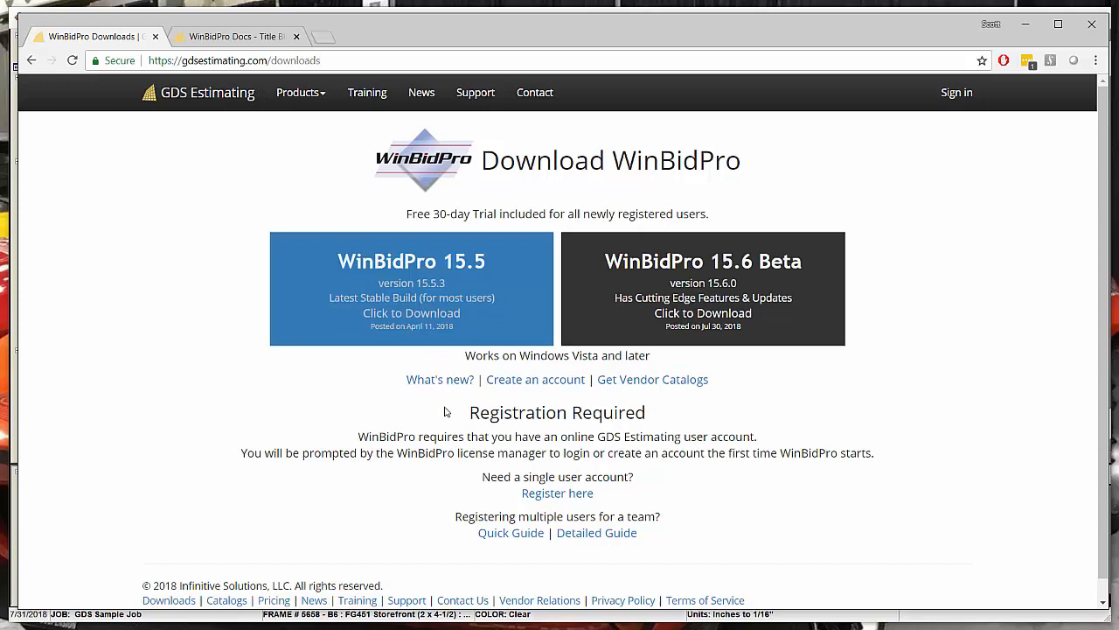
mouse_move(419, 91)
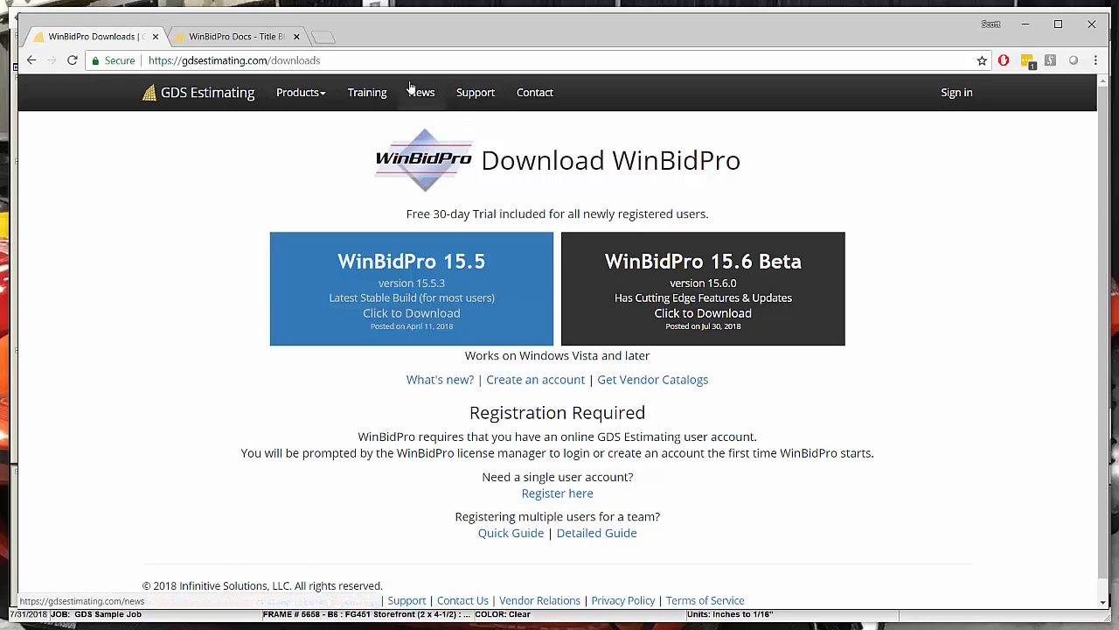
mouse_move(423, 95)
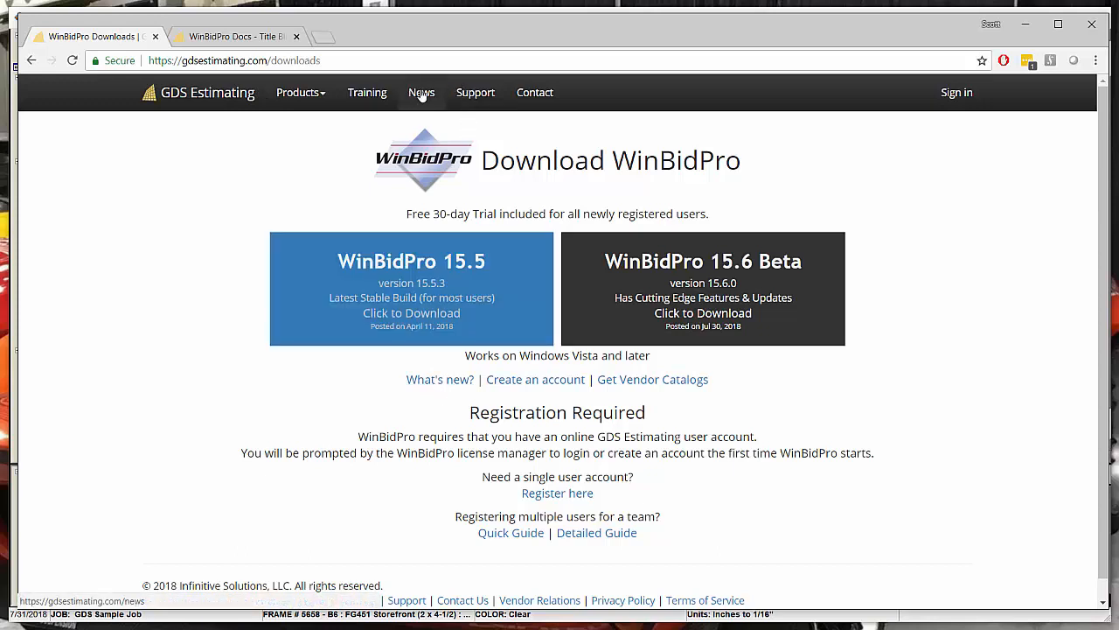